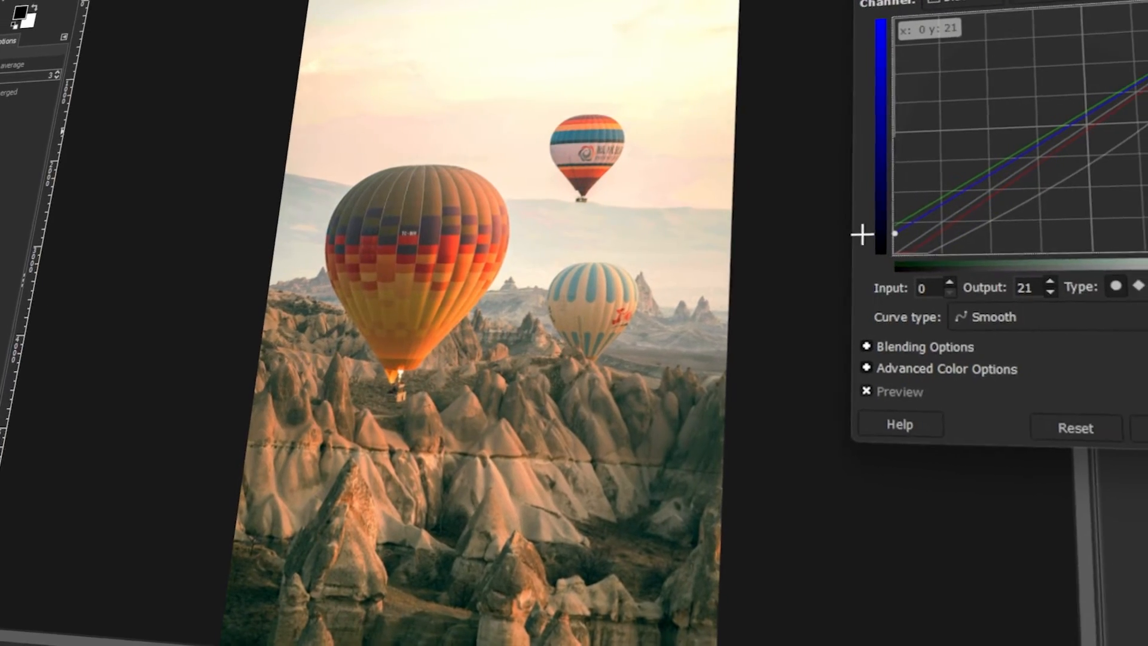
Bring up a fresh Curves adjustment for the balloon photo from the Colors menu.
drag(894, 234, 1113, 50)
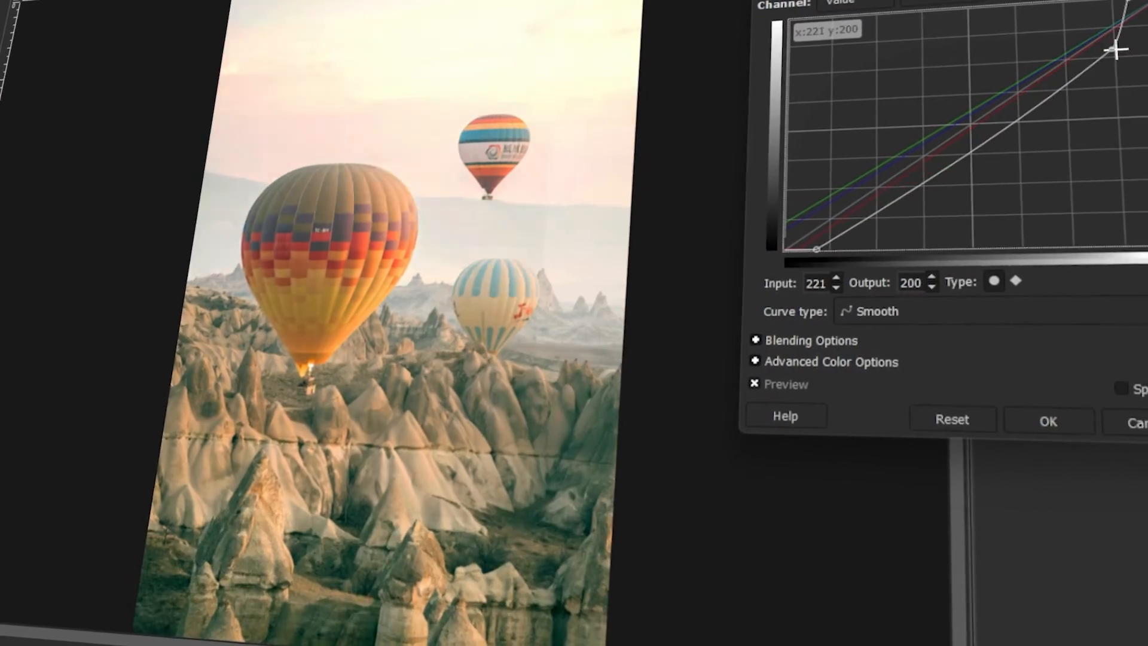
drag(1114, 48, 980, 65)
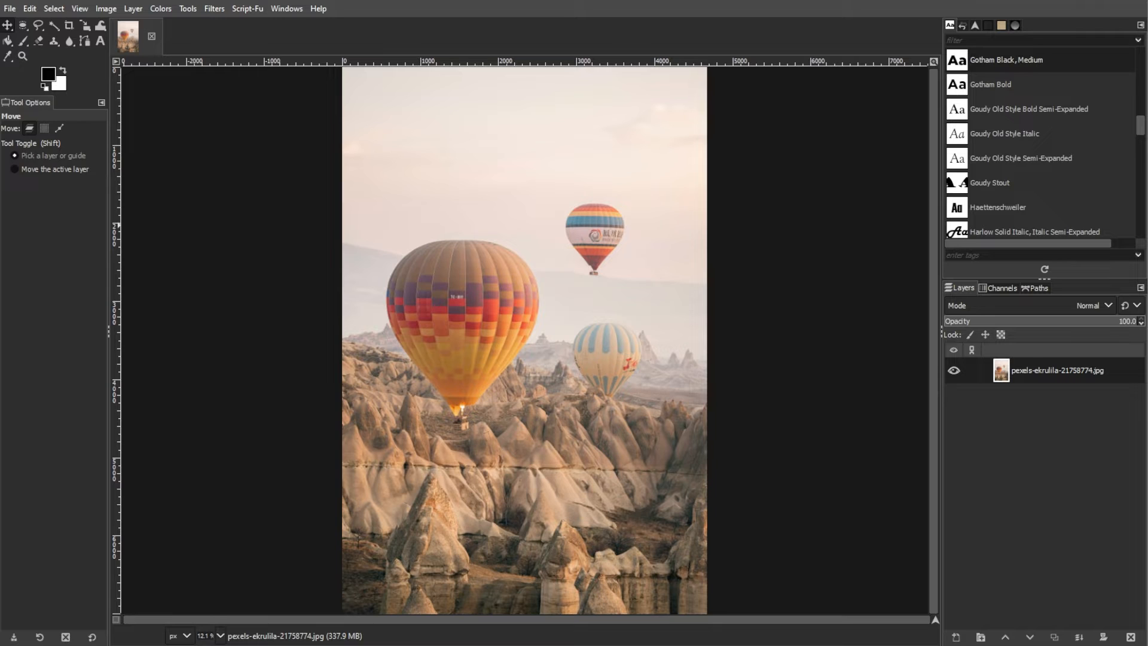
click(159, 8)
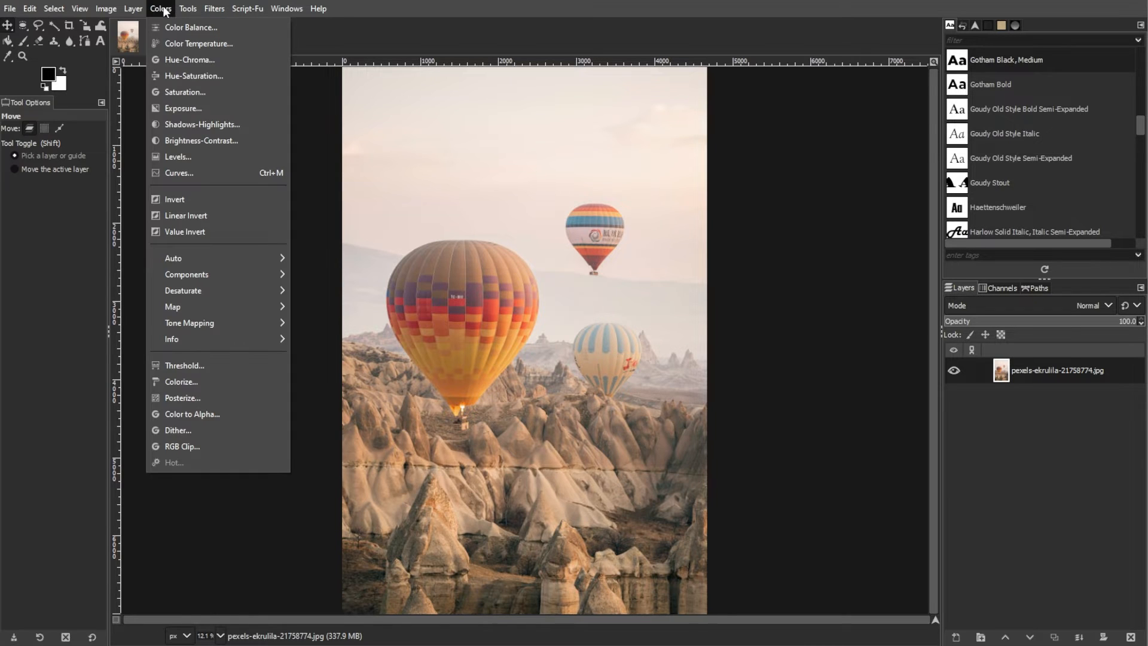
mouse_move(180, 172)
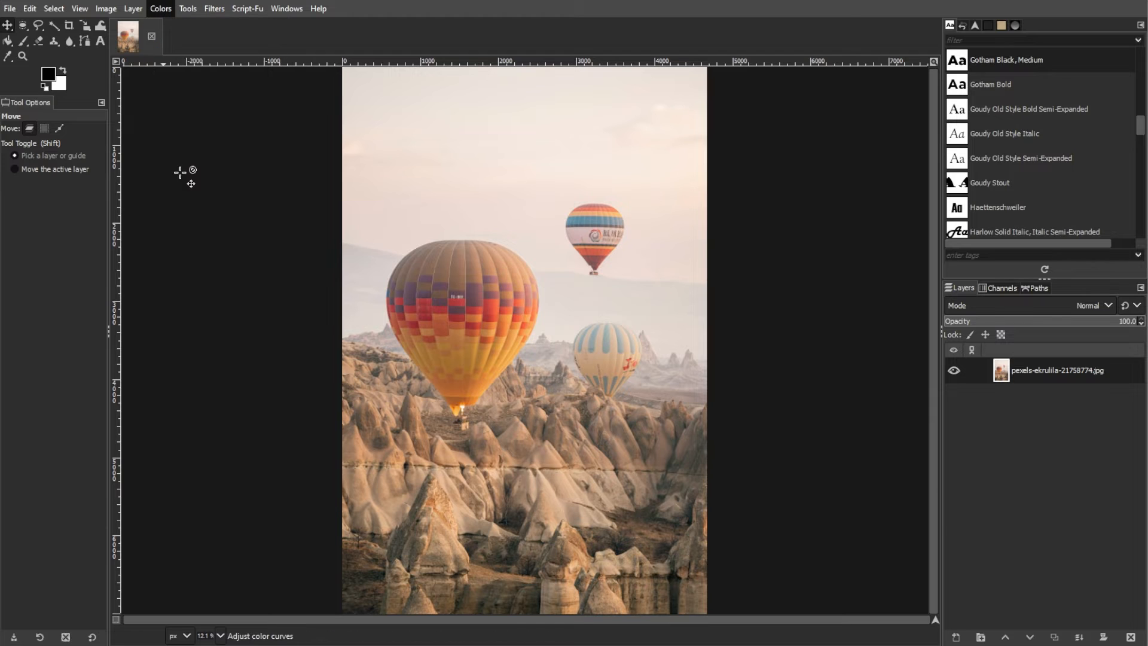
click(159, 8)
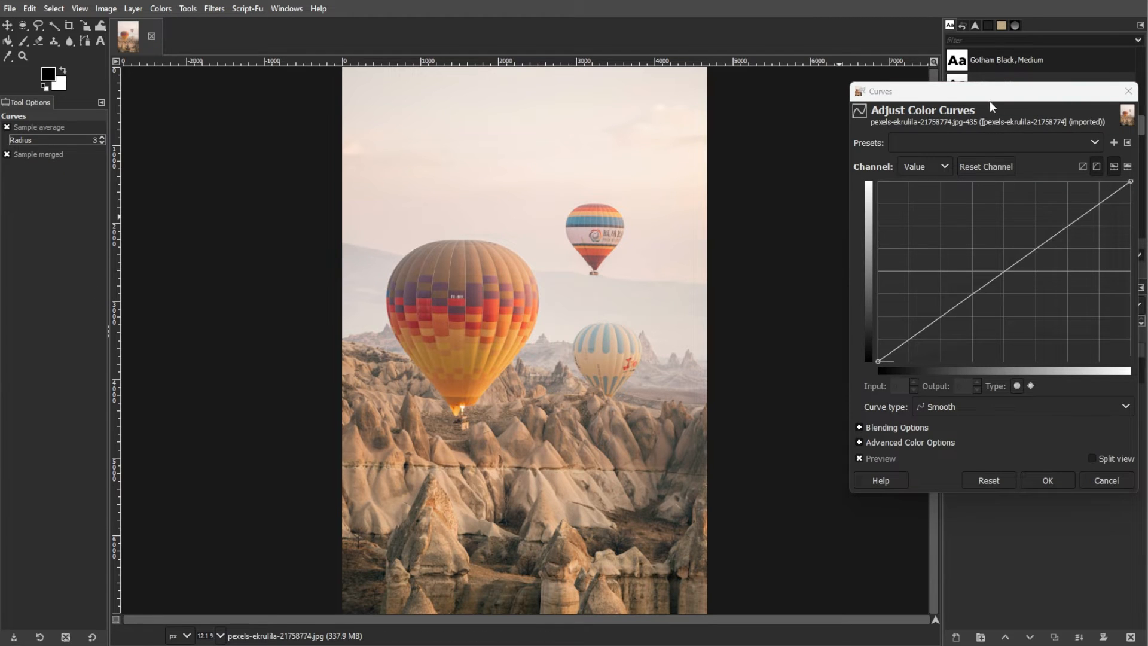
Place the Curves dialog beside the image and keep the Value channel selected.
drag(990, 91, 931, 49)
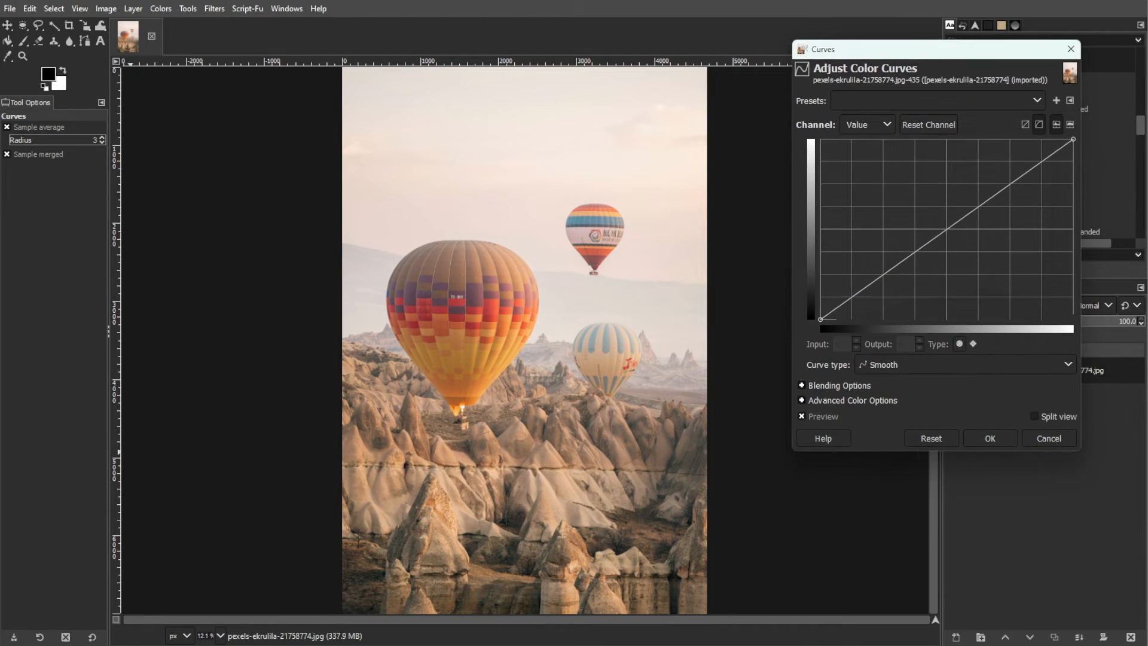
click(868, 123)
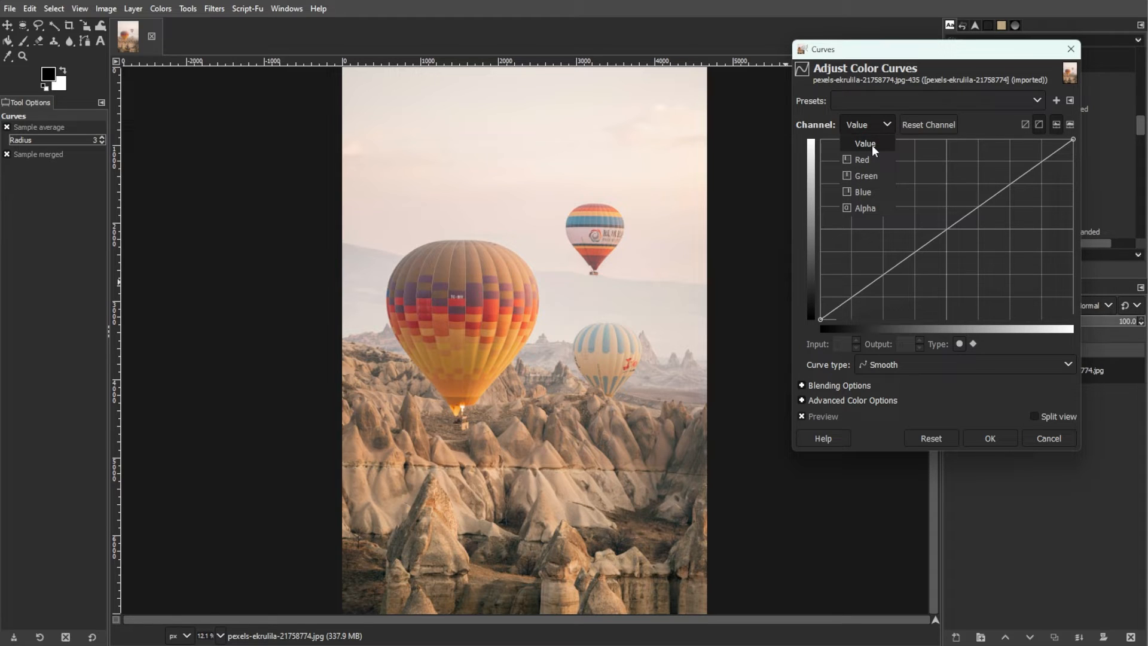
click(865, 142)
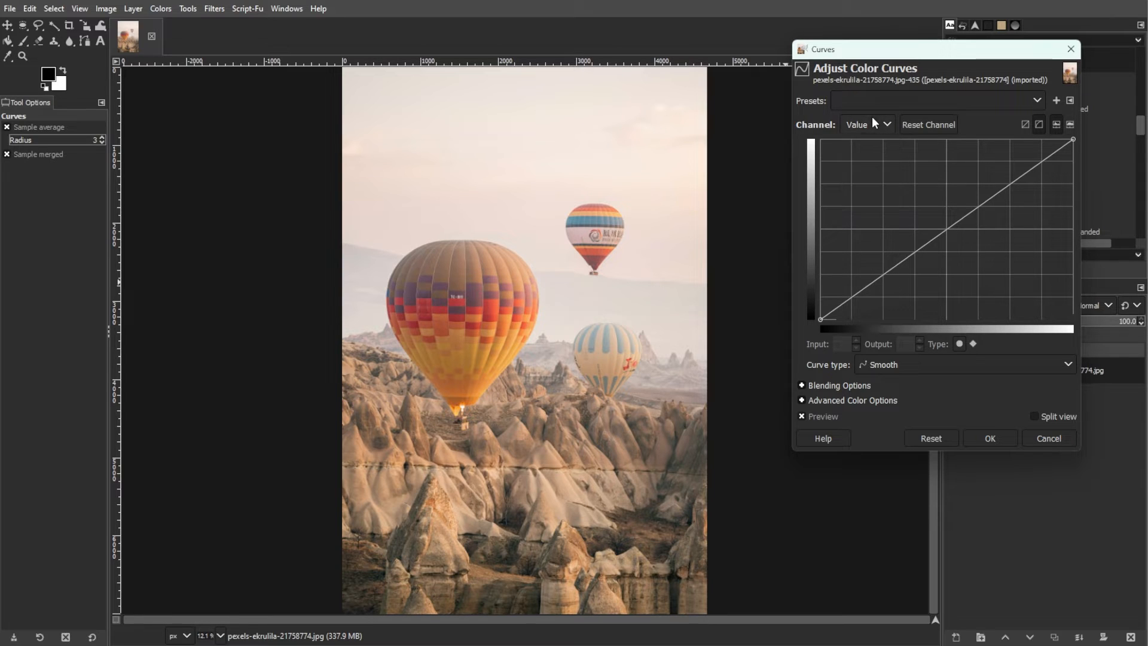
mouse_move(803, 231)
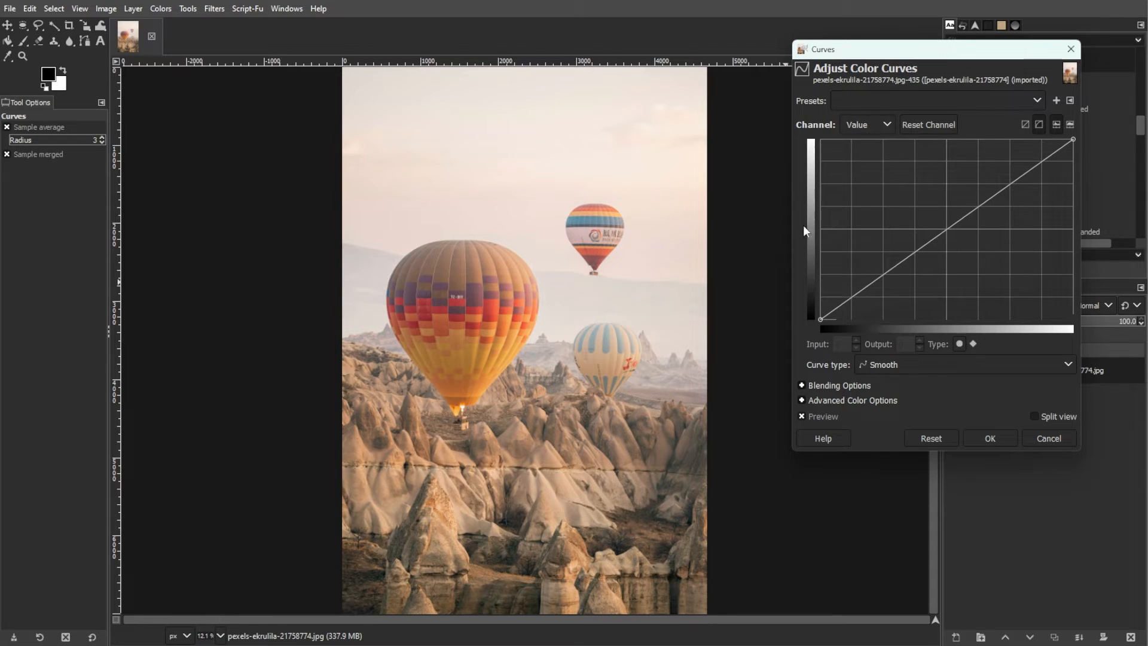
Reset the value curve to a straight line, then move the black point right to deepen shadows.
drag(1070, 139, 1007, 134)
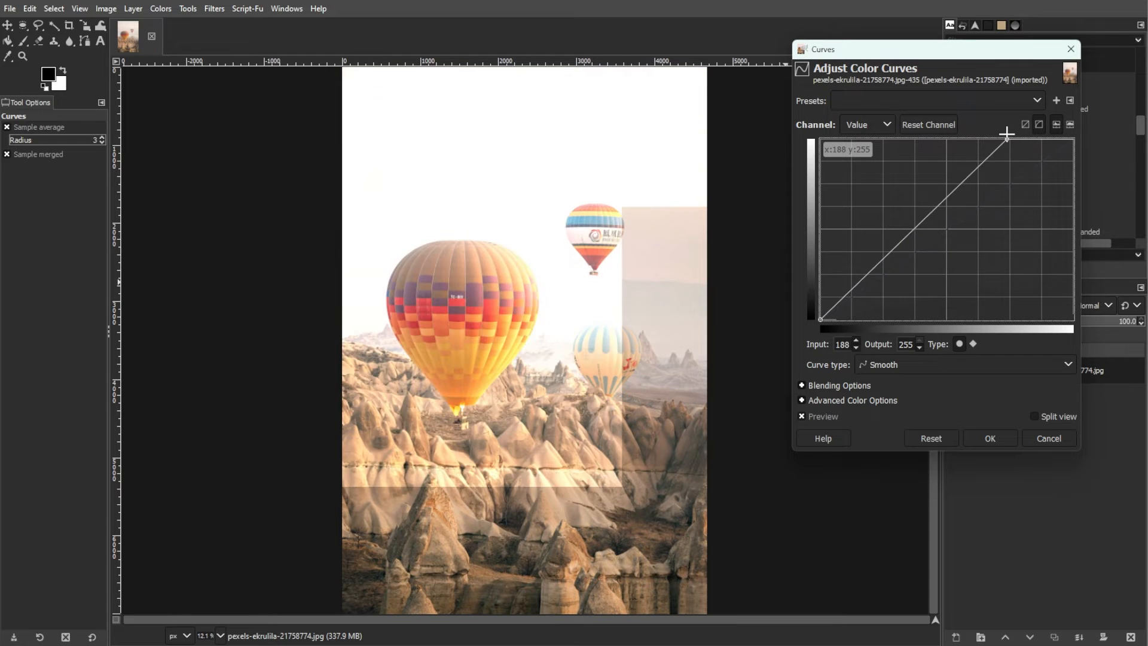
drag(1009, 133, 823, 320)
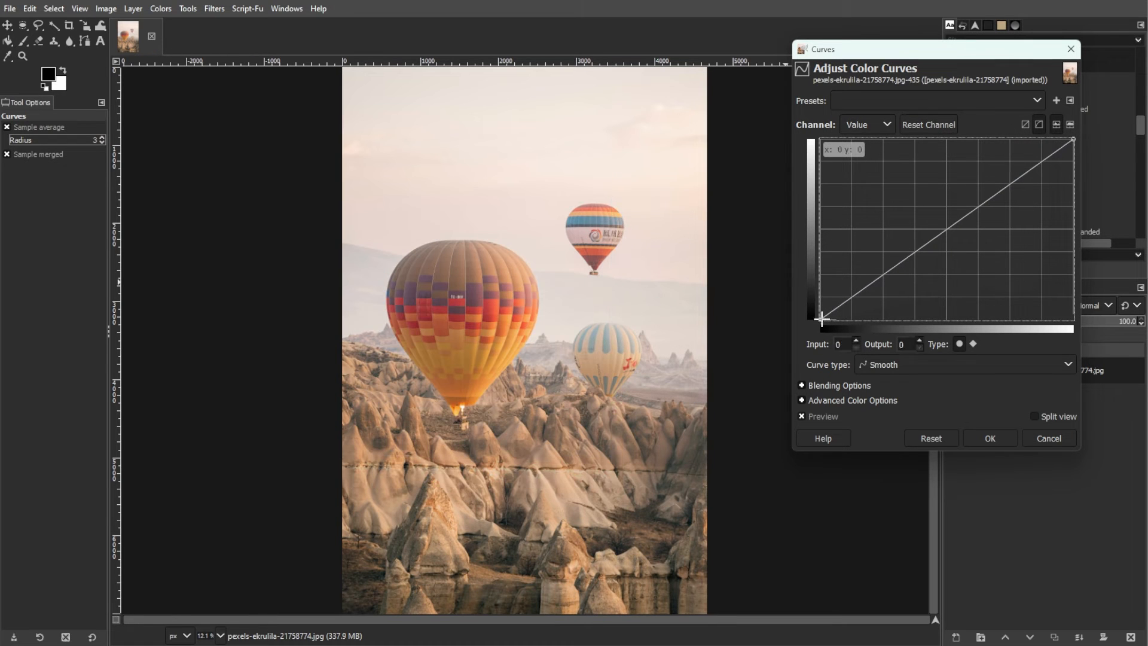
drag(822, 321, 841, 336)
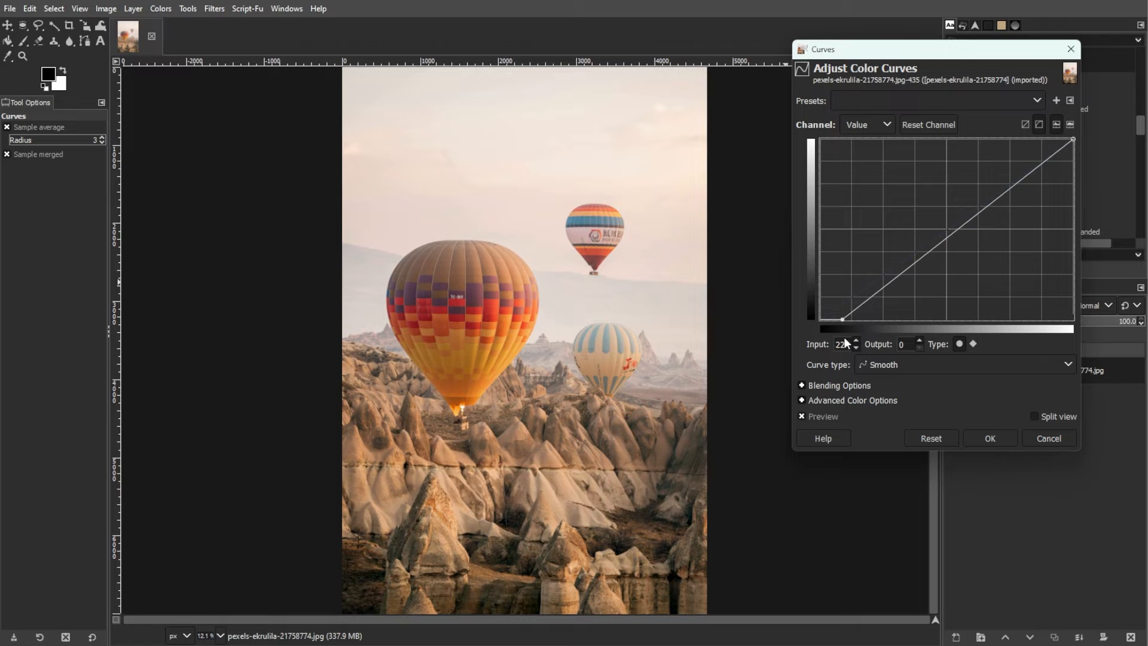
mouse_move(952, 234)
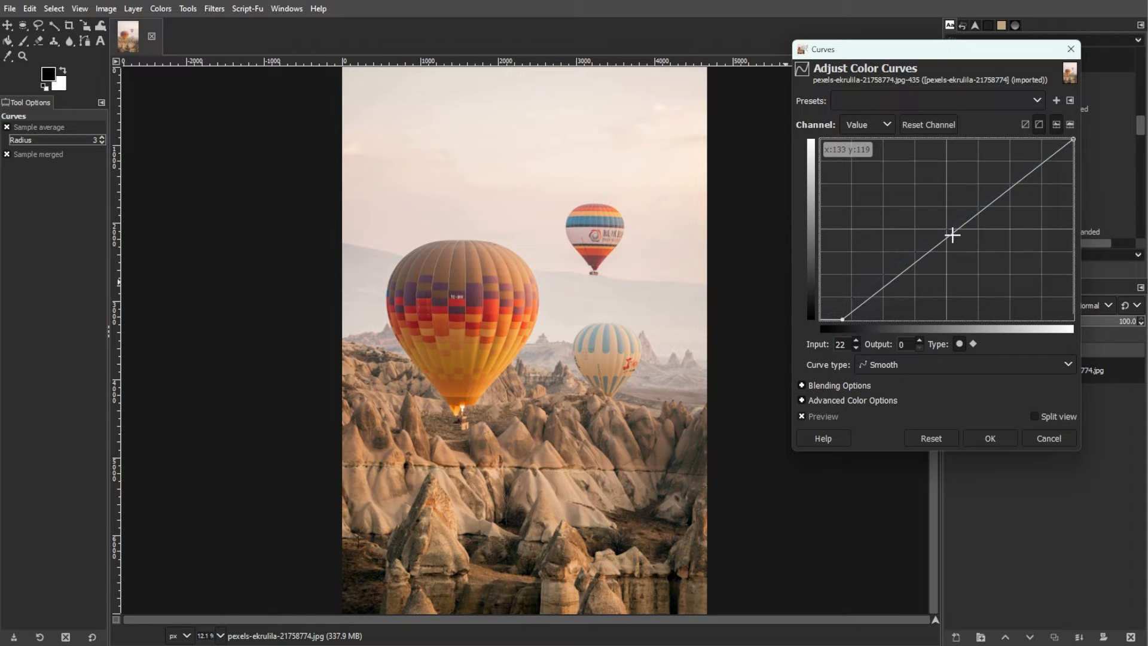
Add a midtone point pulled down and move the white point in, keeping highlights bright.
drag(952, 235, 945, 222)
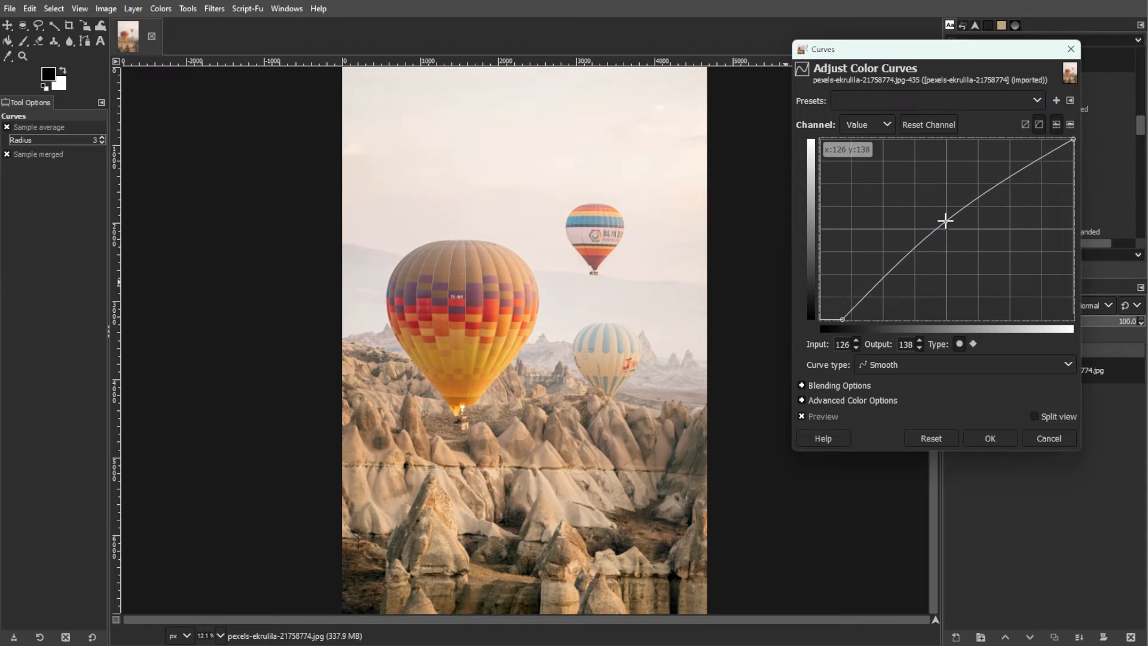
drag(945, 221, 994, 218)
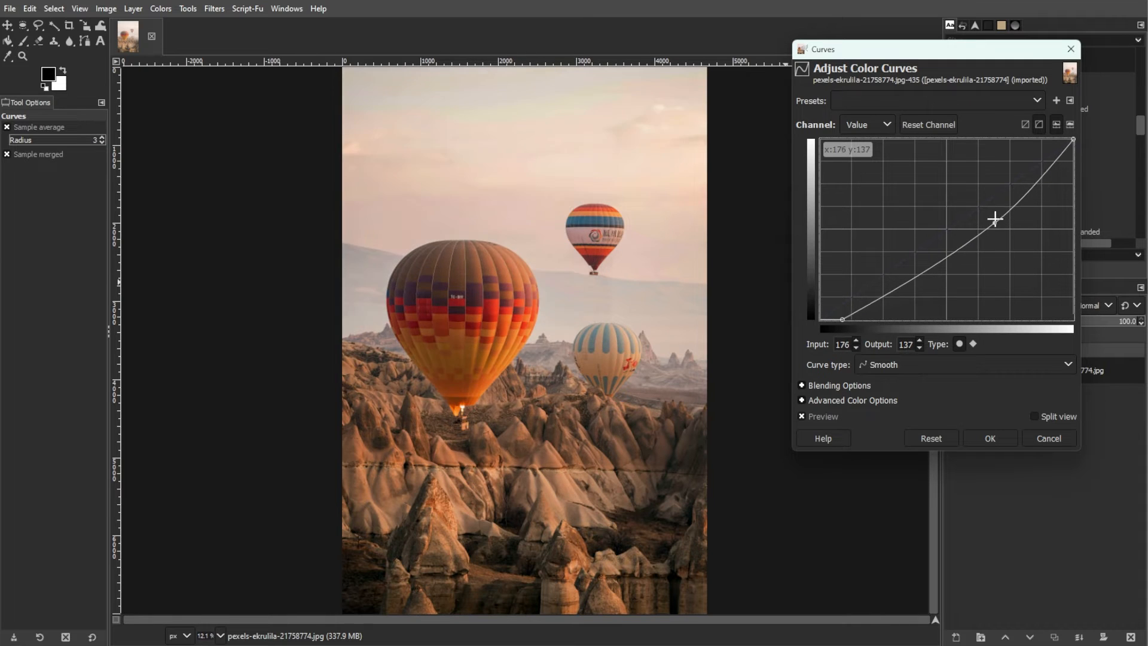
drag(993, 219, 1004, 215)
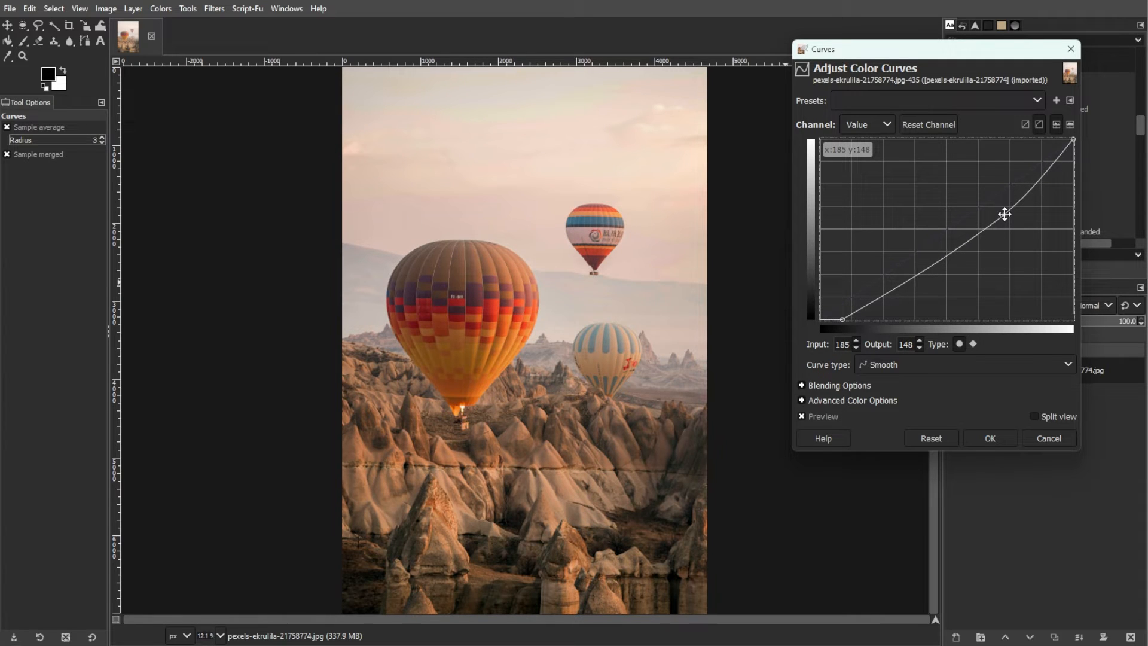
drag(1006, 214, 1049, 138)
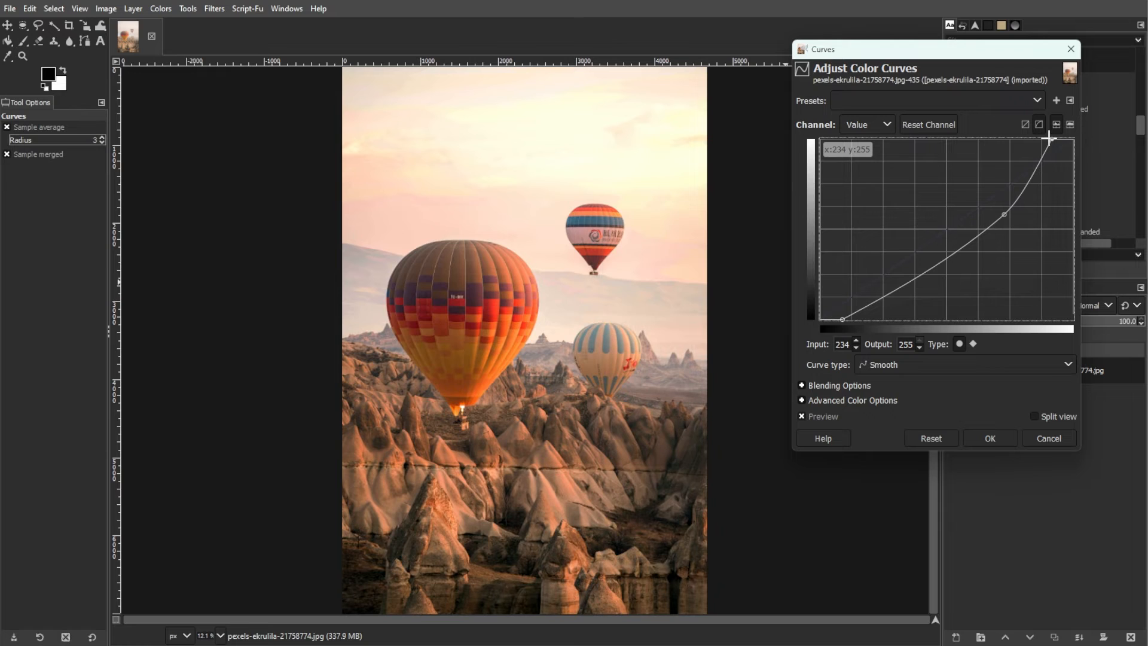
On the Red channel with a smooth curve, raise the top-right endpoint to output 255.
click(868, 125)
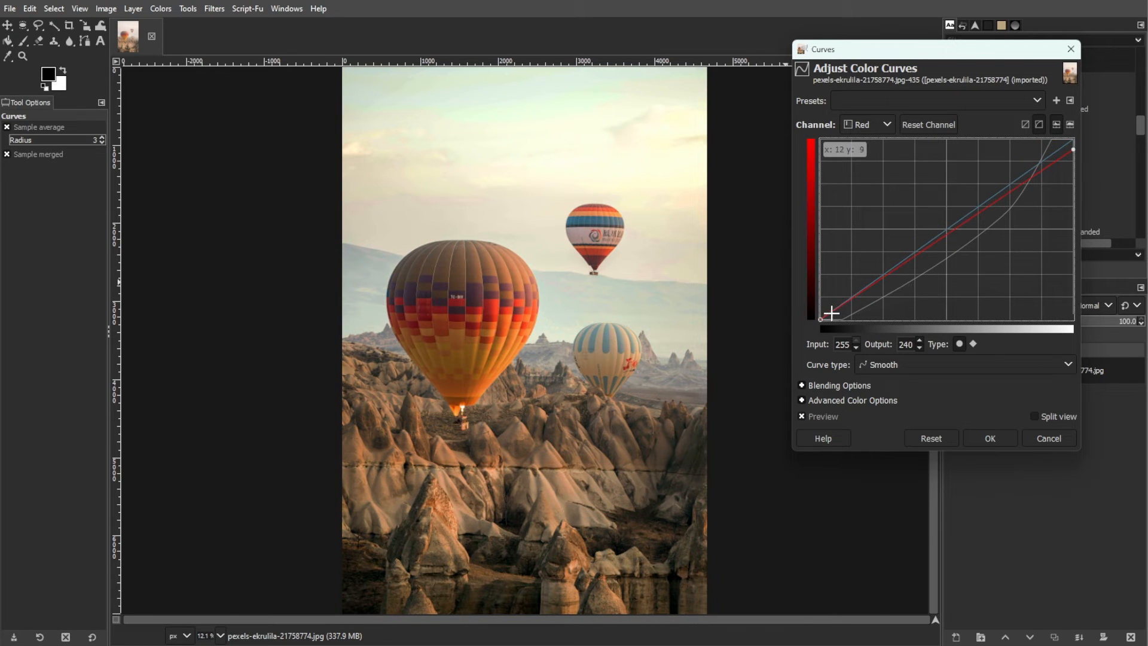
mouse_move(892, 111)
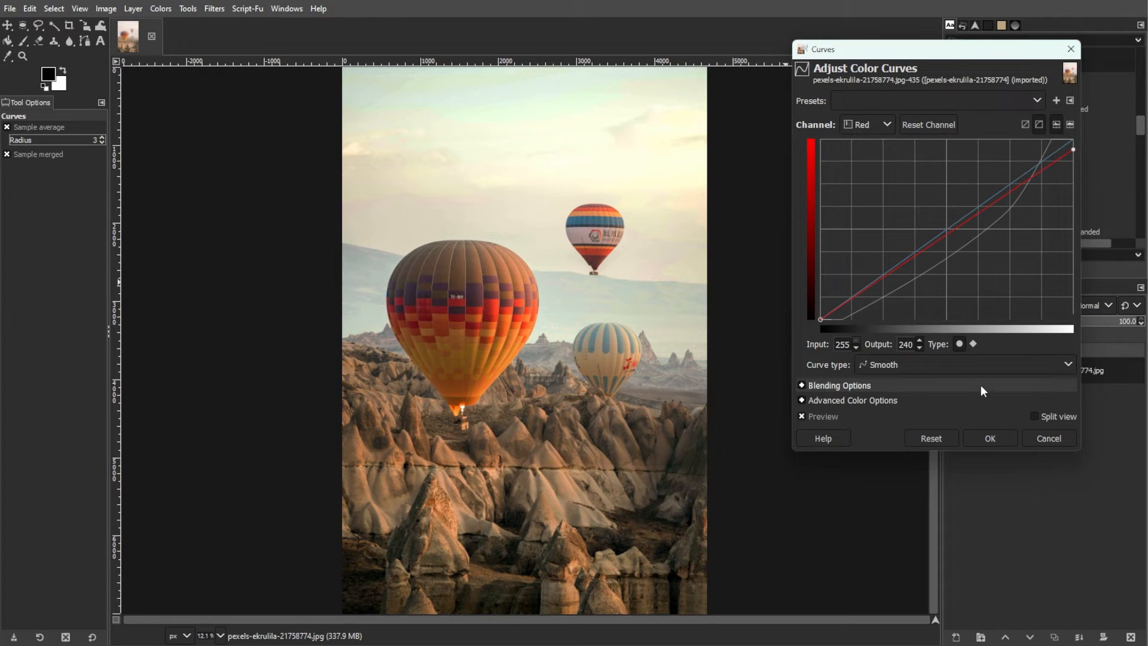
click(959, 365)
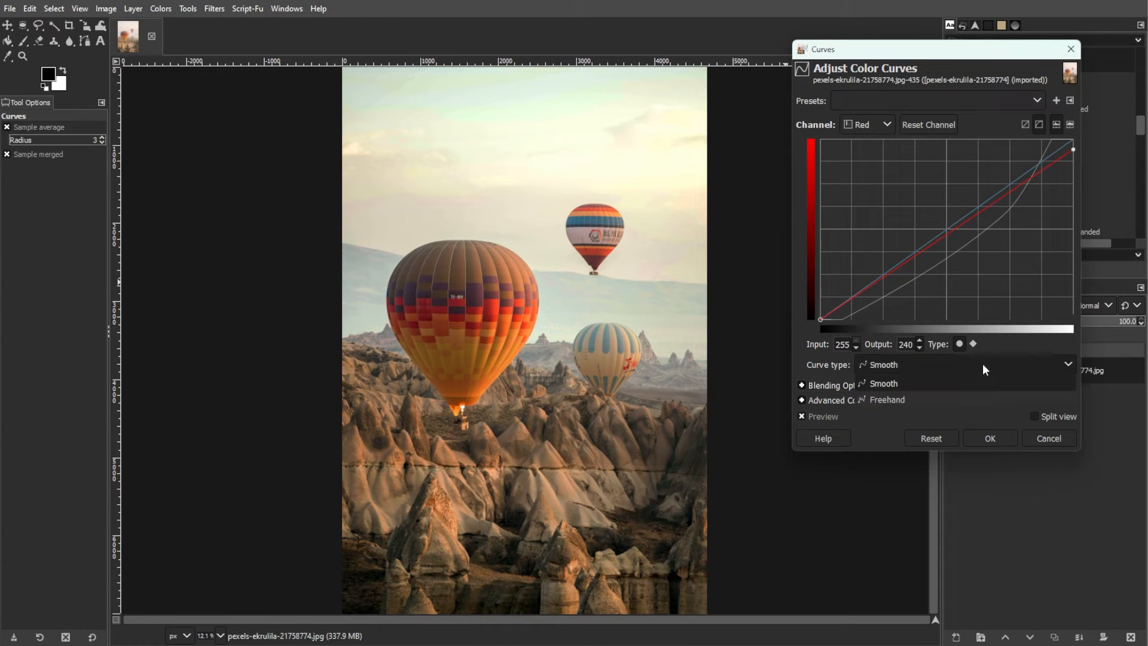
click(882, 383)
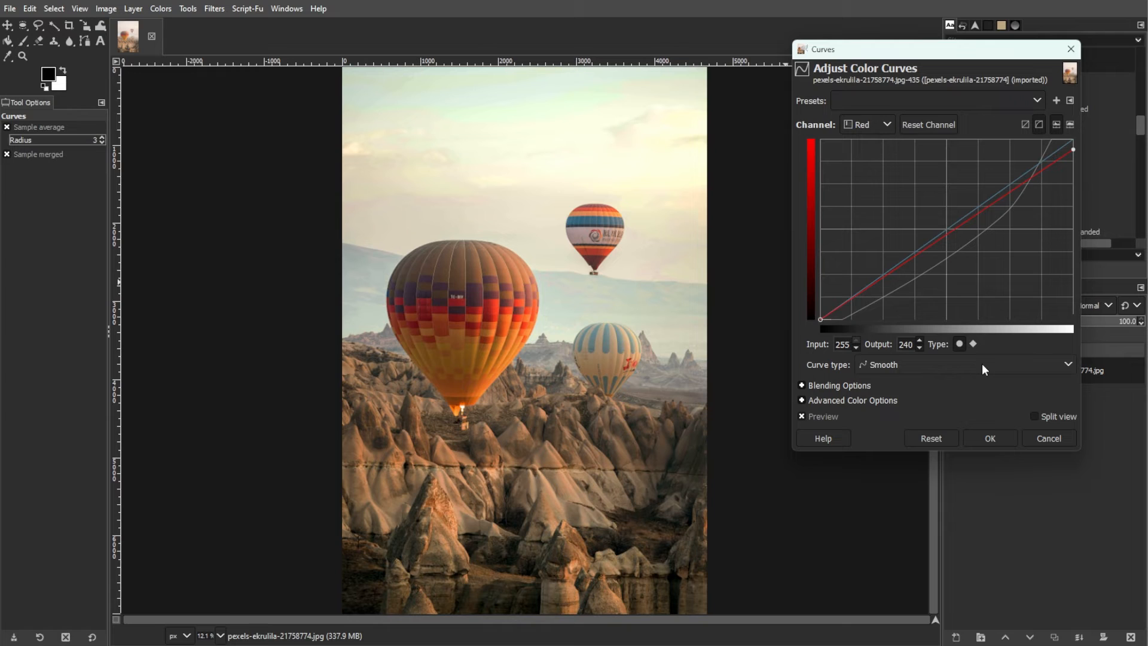
mouse_move(980, 370)
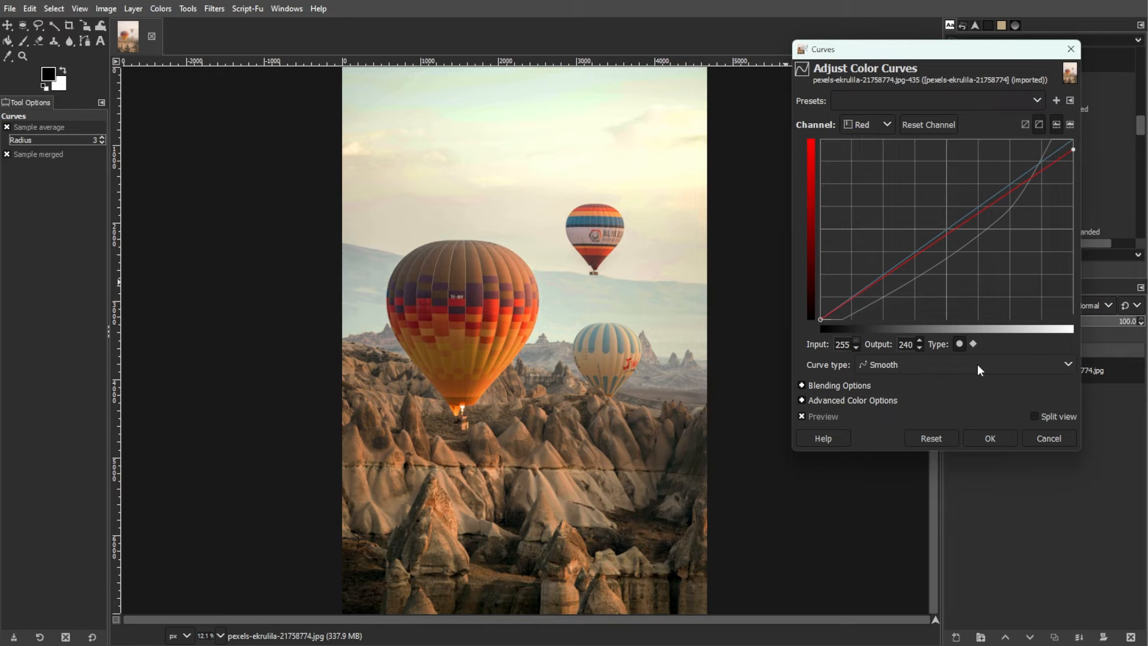
drag(1072, 151, 1073, 131)
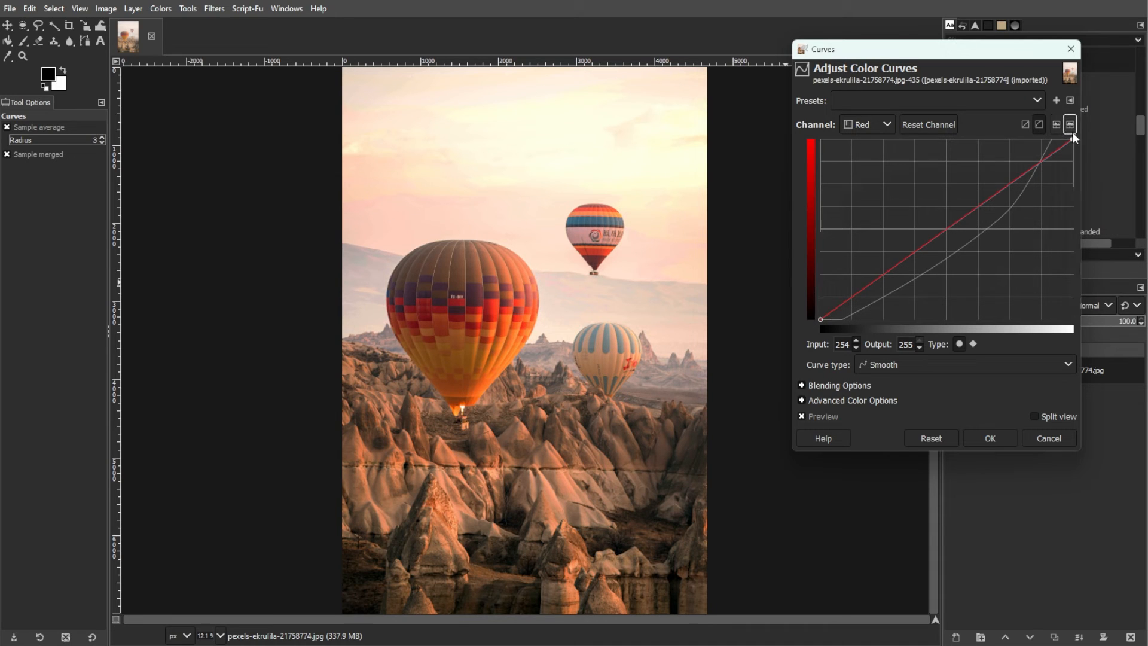
drag(1072, 144, 1072, 178)
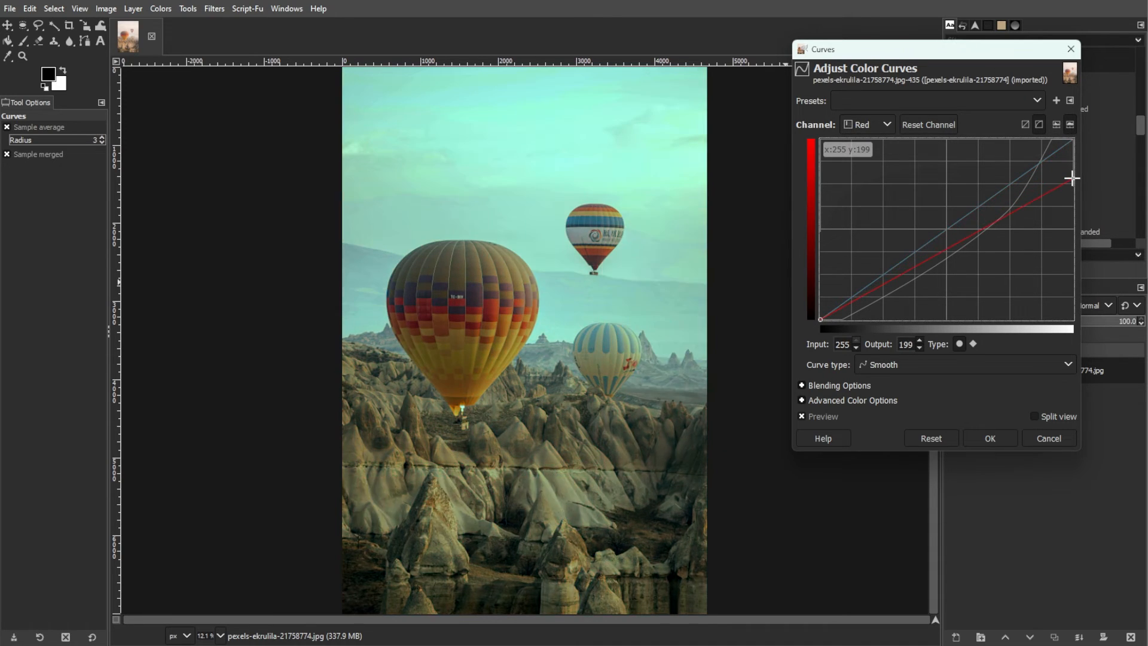
drag(1072, 177, 1073, 159)
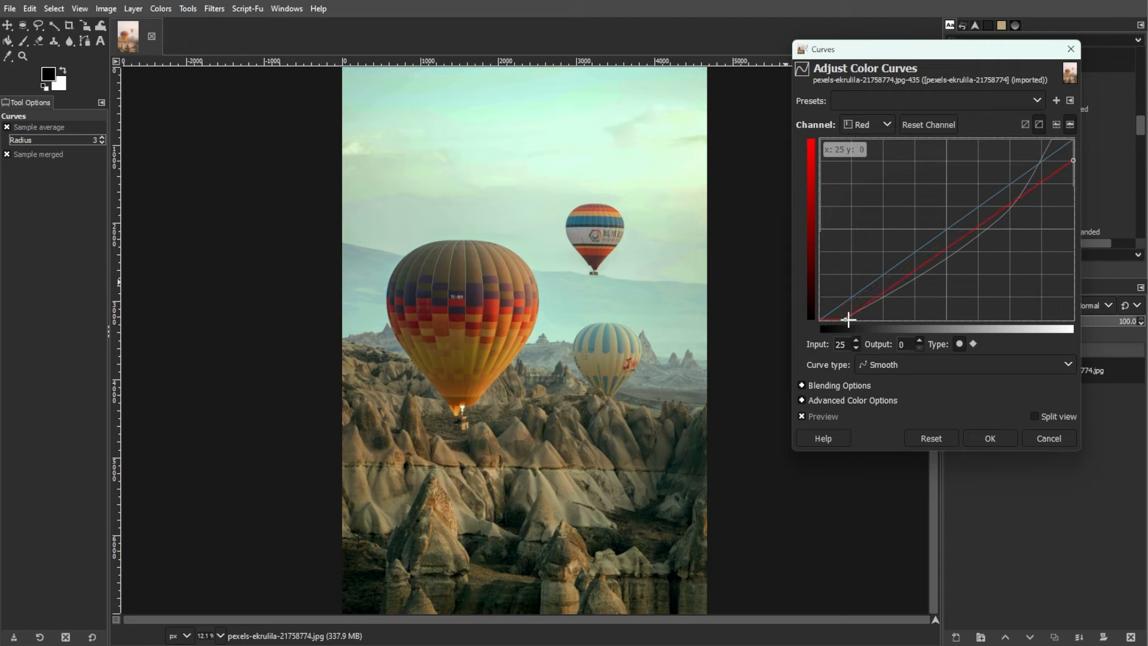
drag(848, 321, 818, 288)
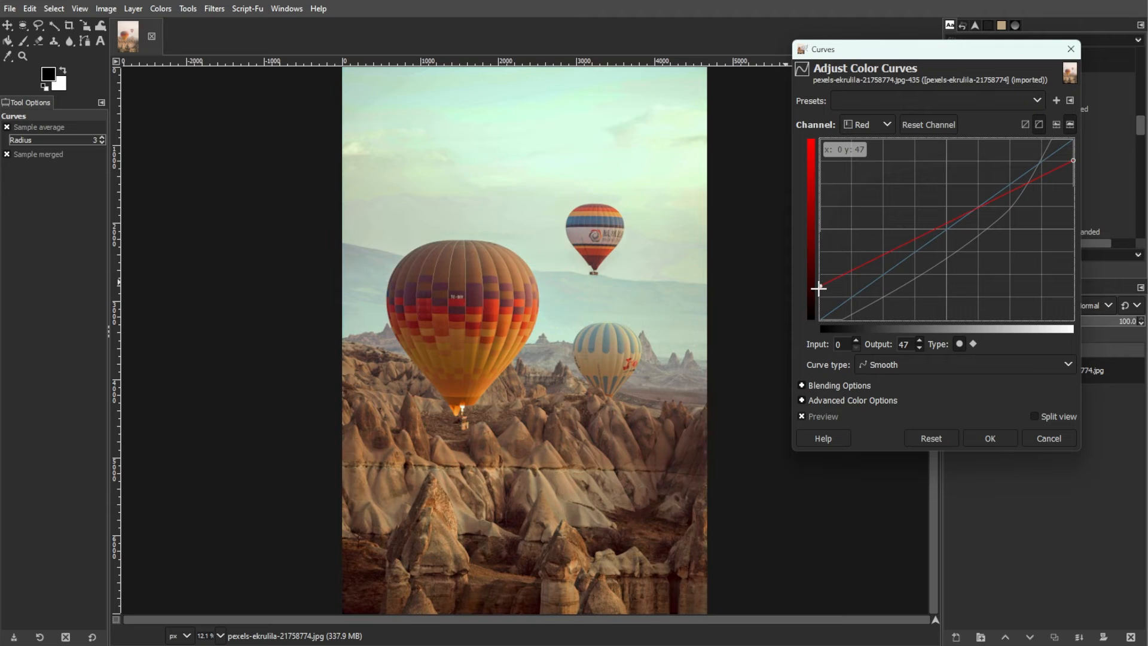
drag(818, 287, 810, 305)
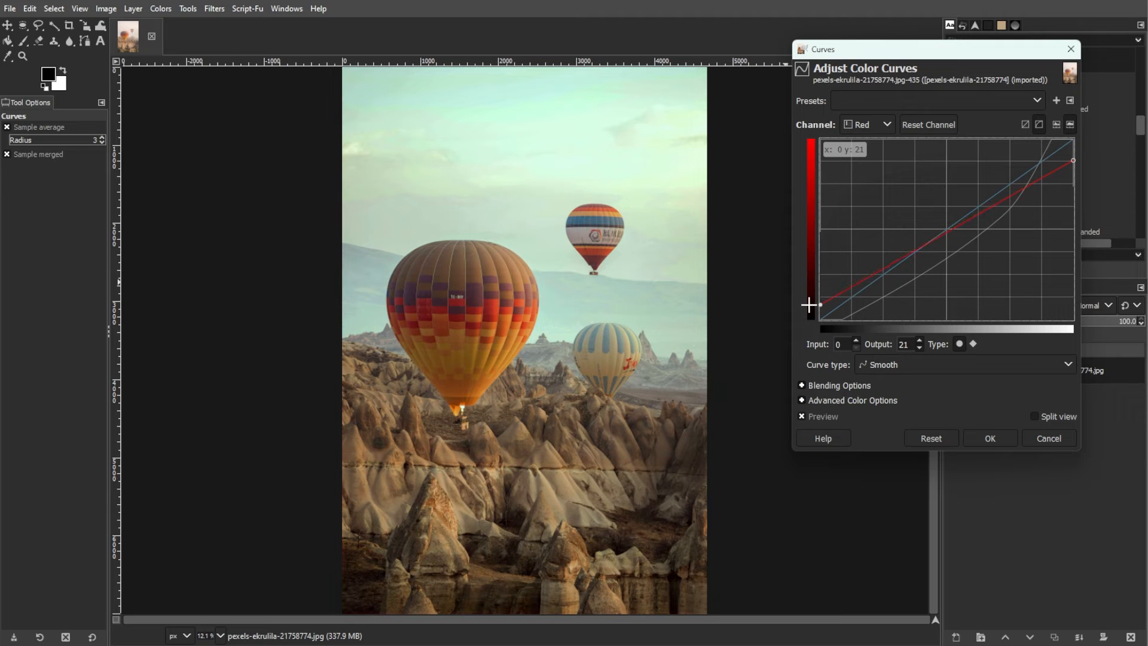
click(869, 123)
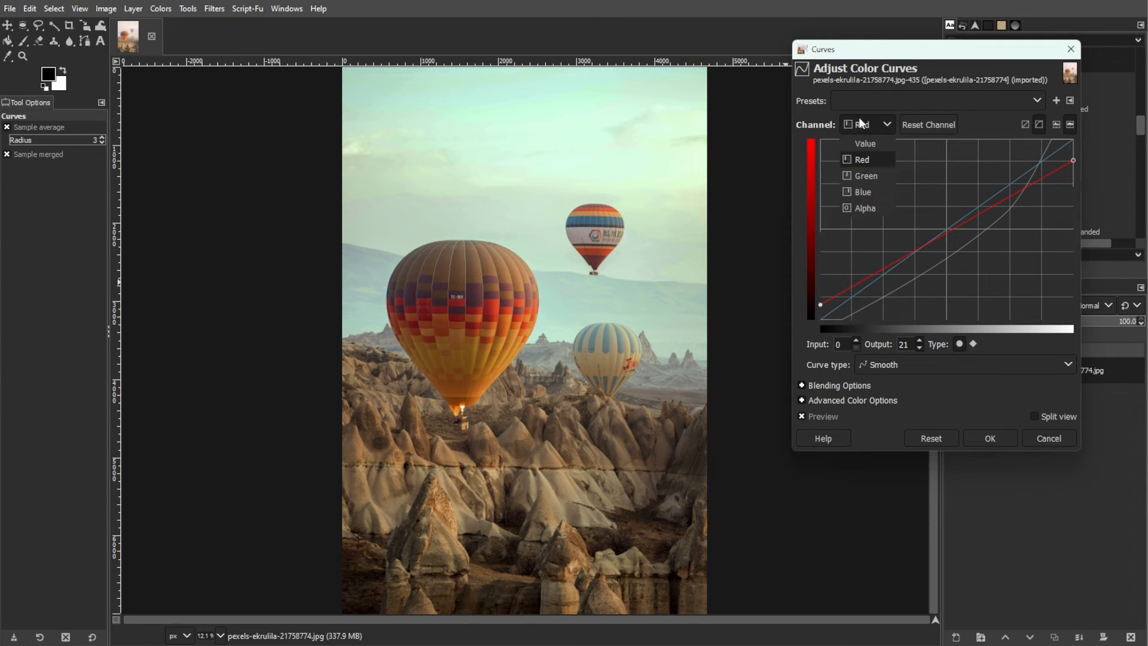
mouse_move(866, 176)
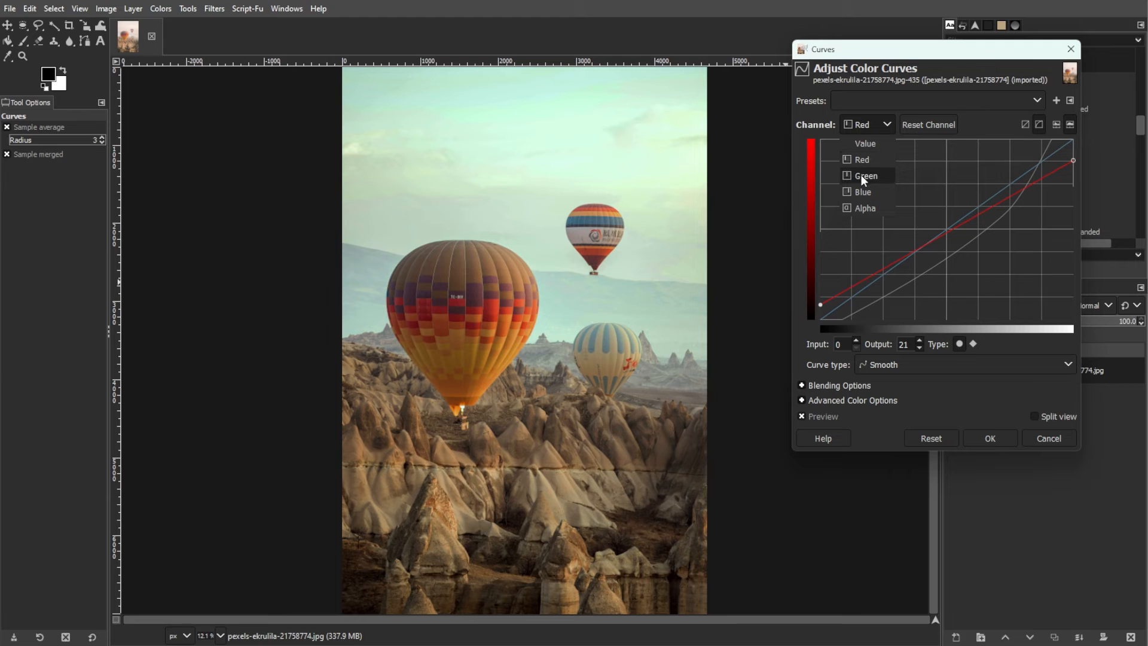
click(862, 301)
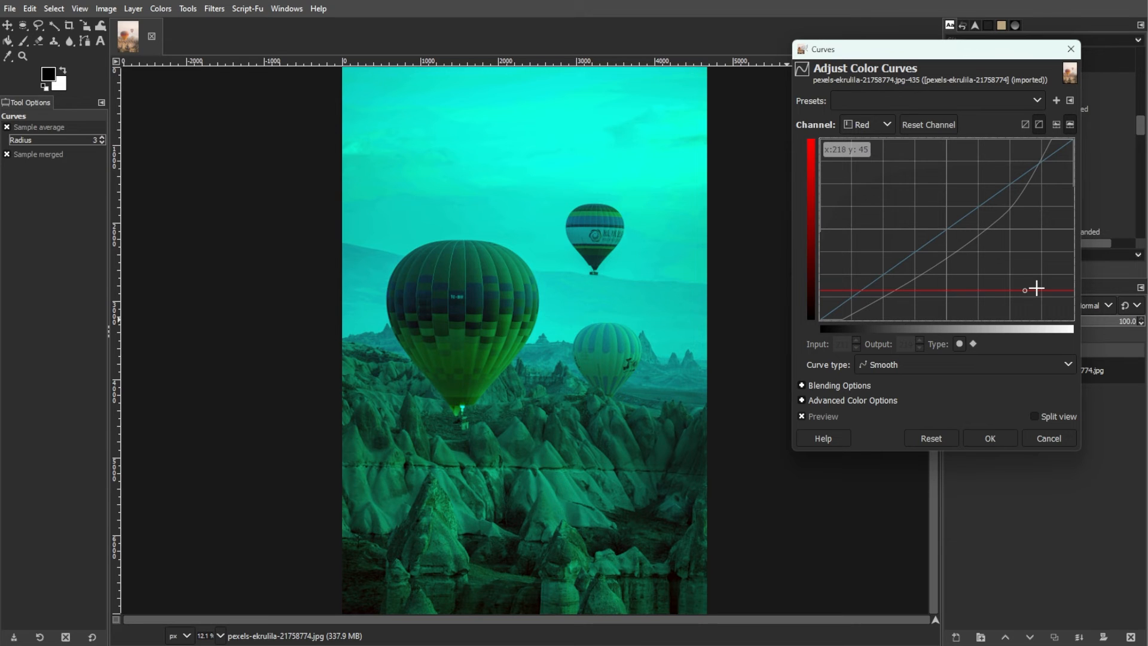
mouse_move(1018, 286)
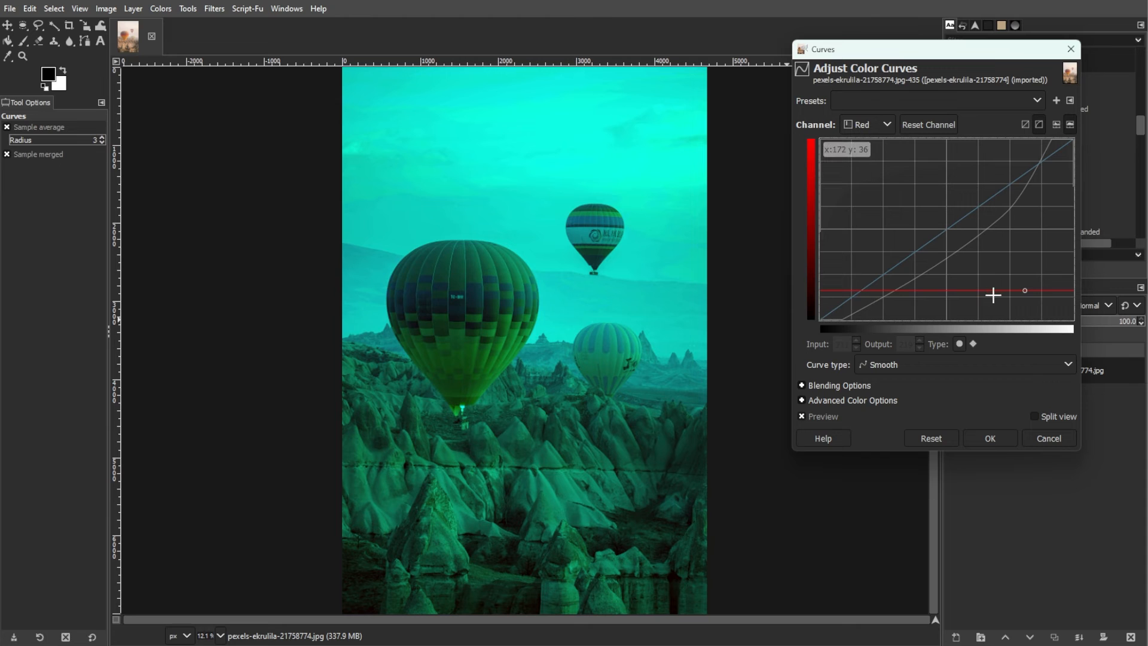
drag(993, 294, 820, 324)
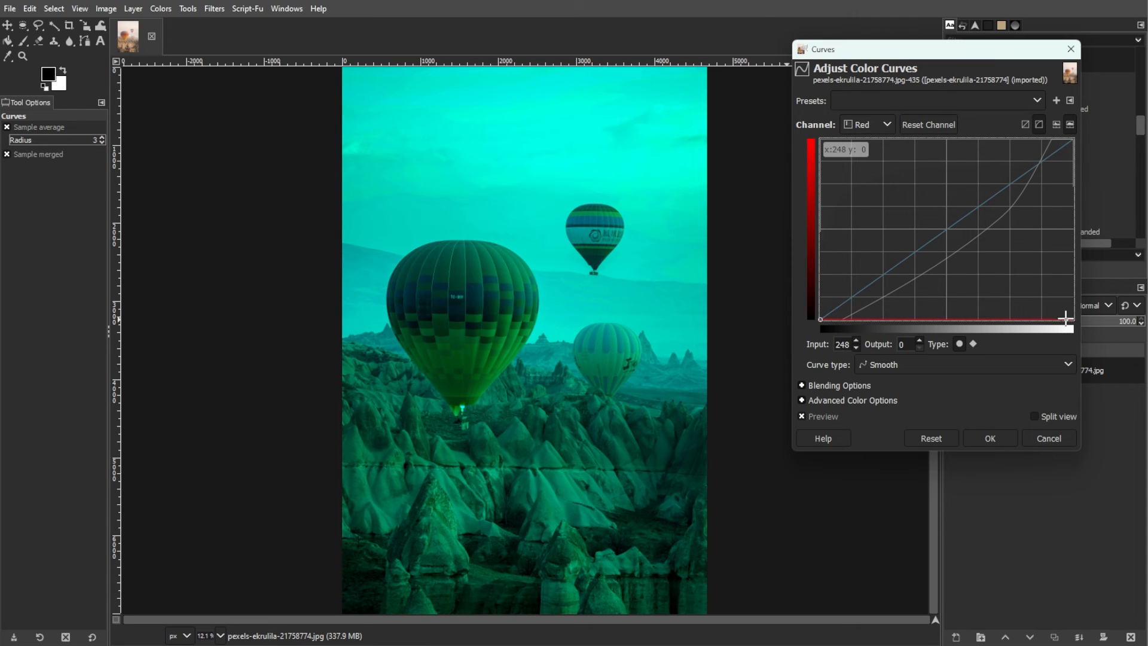
drag(1065, 318, 1071, 141)
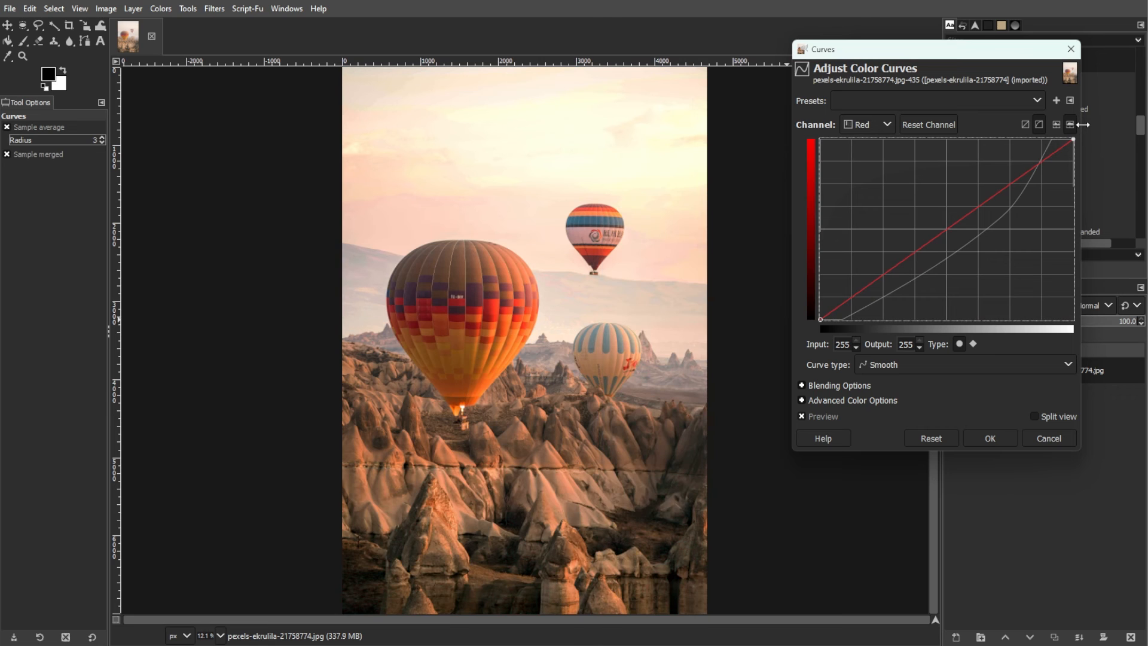
Lift the green channel's bottom point to brighten the green shadows slightly.
click(868, 123)
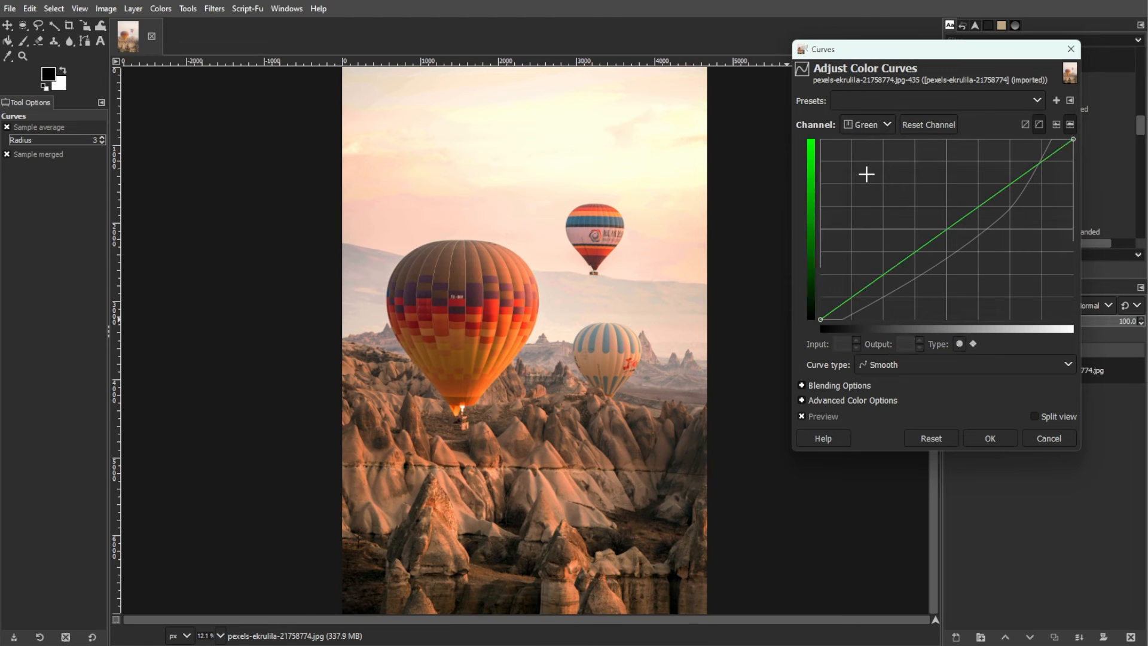
drag(821, 319, 820, 279)
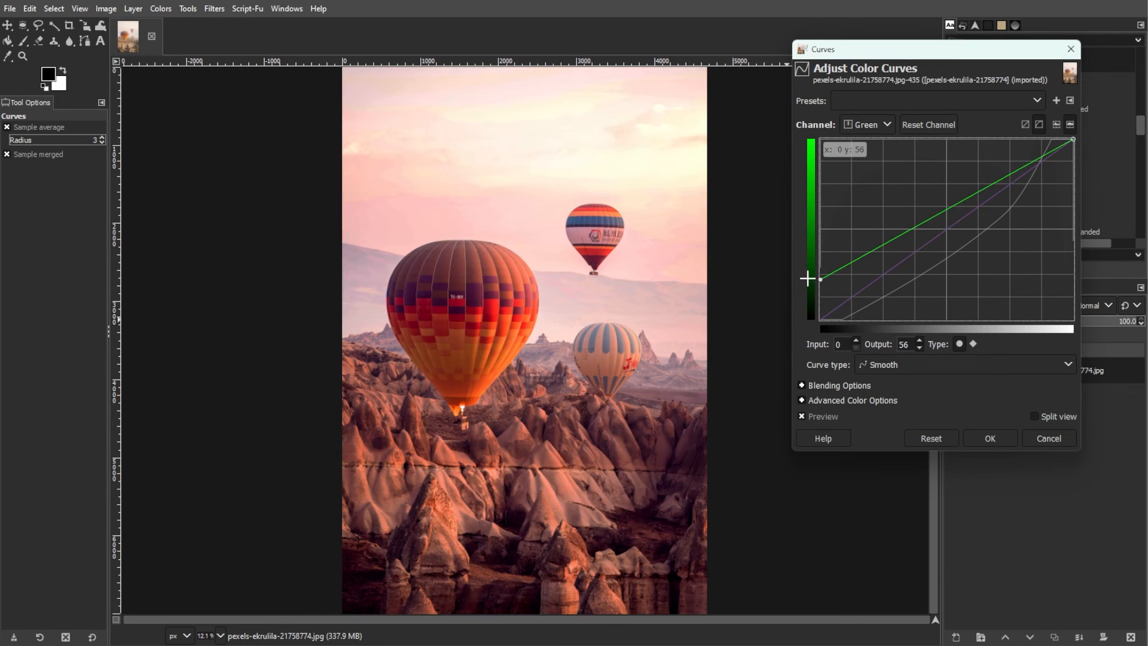
drag(821, 280, 821, 298)
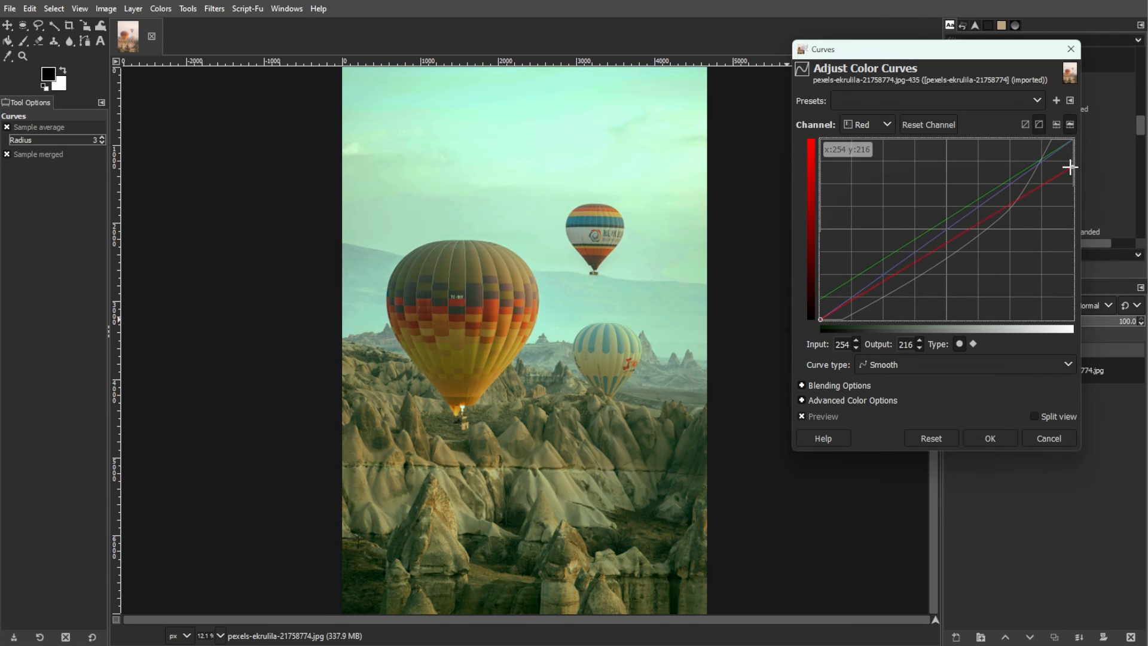
Switch channel again, move the shadow point right and pull the upper tones down slightly.
click(867, 123)
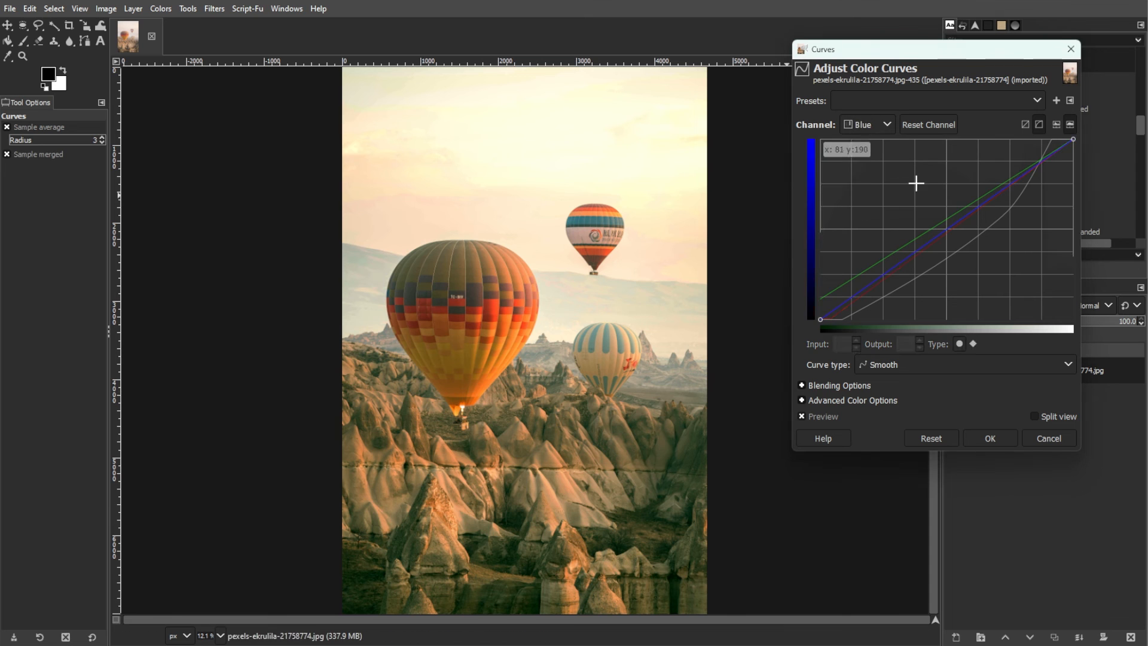
drag(820, 319, 800, 305)
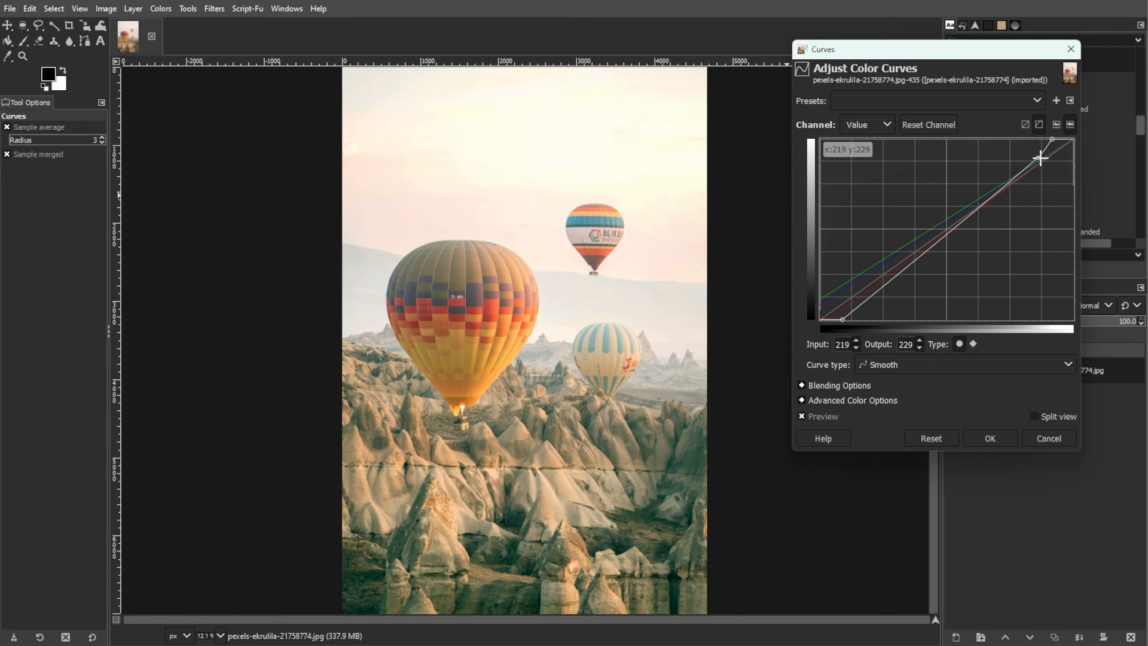
drag(1040, 158, 1027, 184)
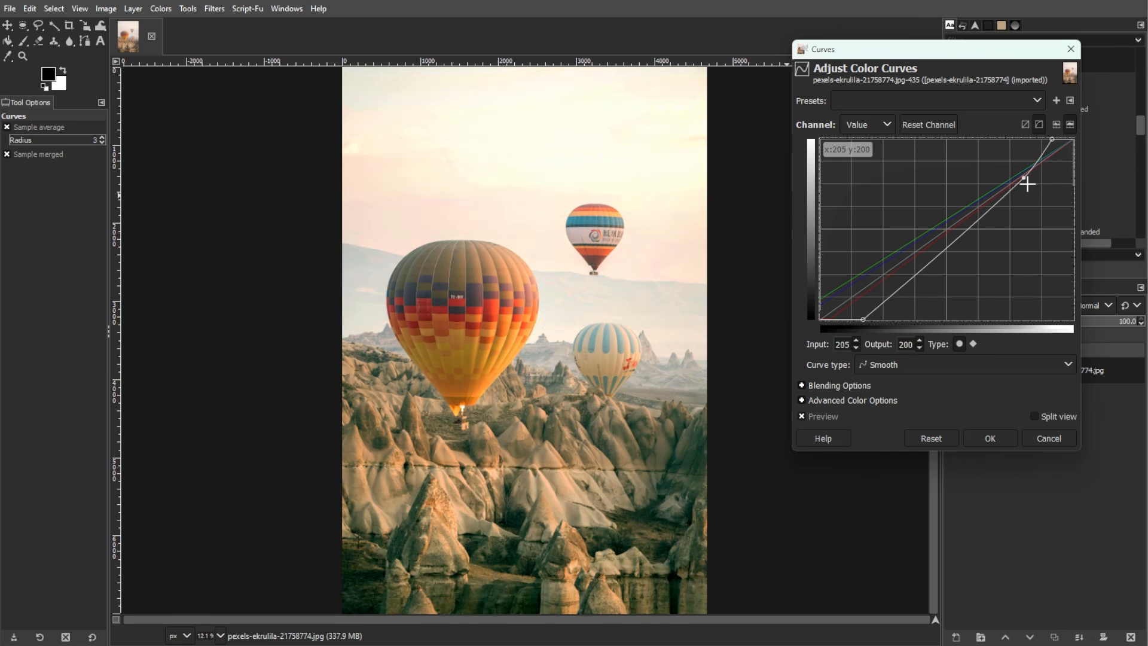
Commit the curves, view [Base Image] in Undo History, then return to the Curves state.
click(988, 438)
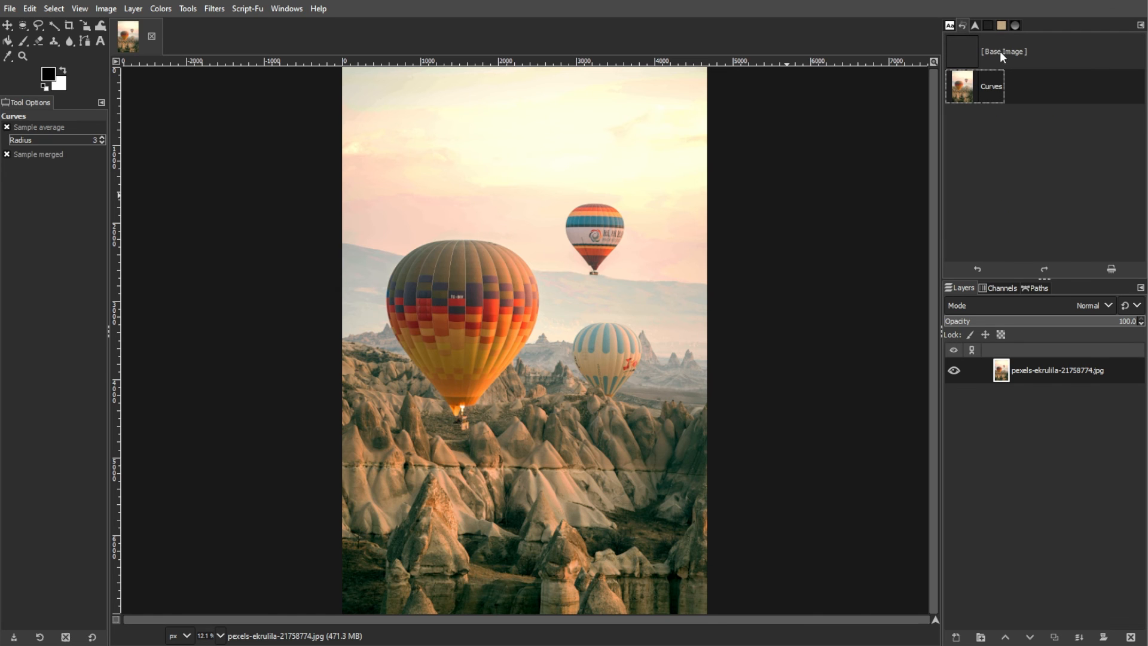
mouse_move(1025, 56)
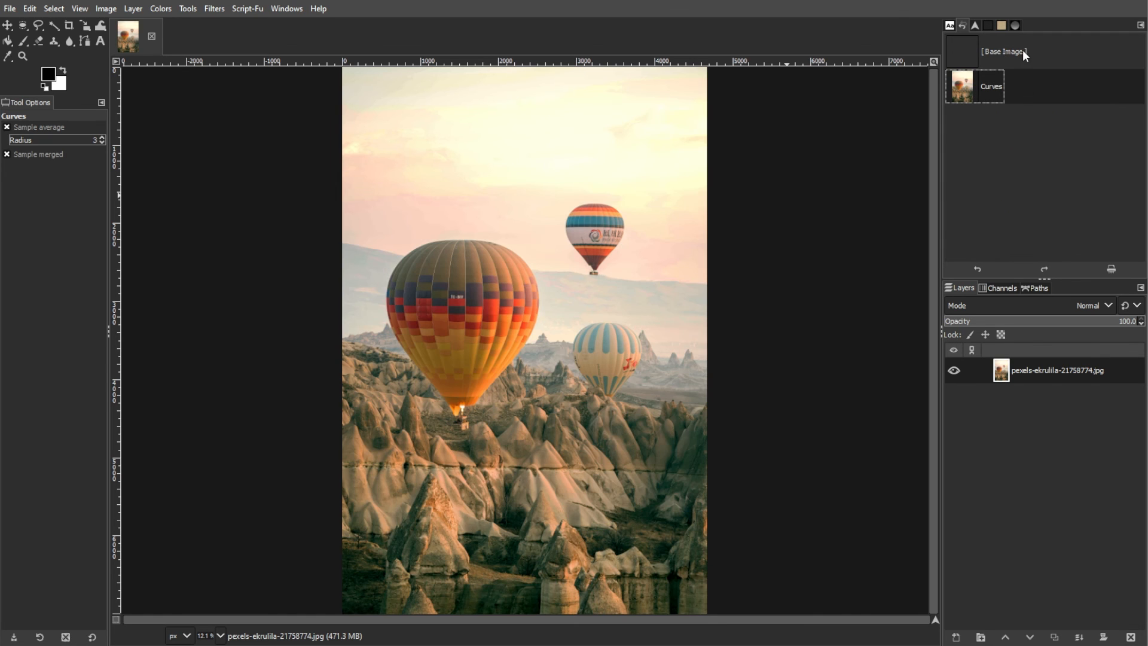
click(1004, 51)
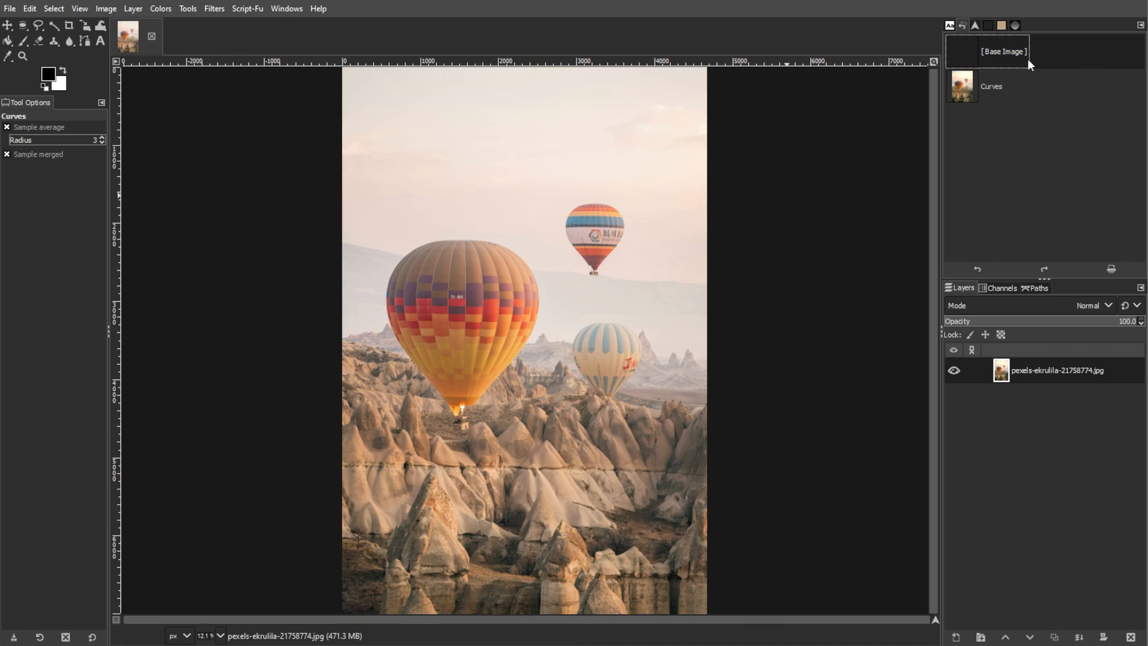
click(991, 87)
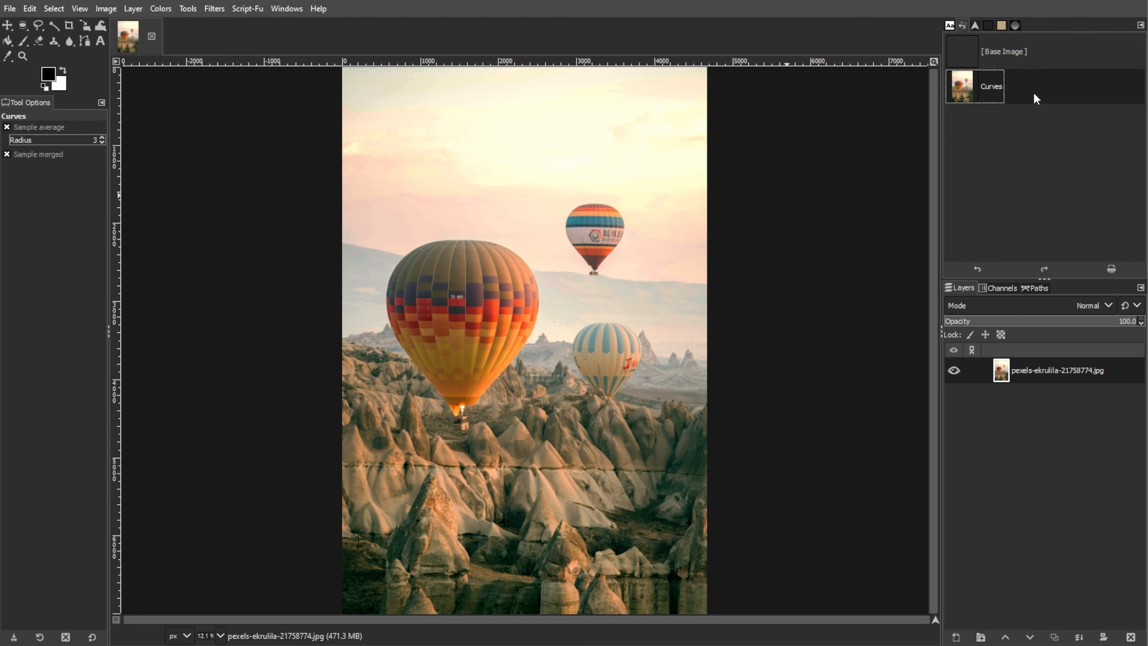